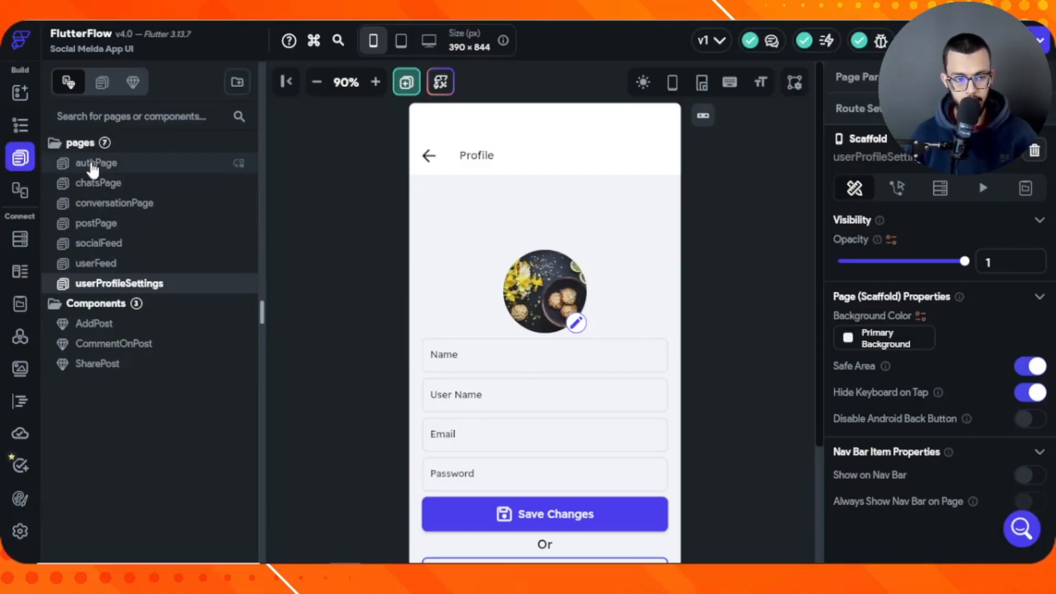
# Preview the chatsPage and socialFeed pages, then scroll down the userFeed profile posts
pyautogui.click(99, 182)
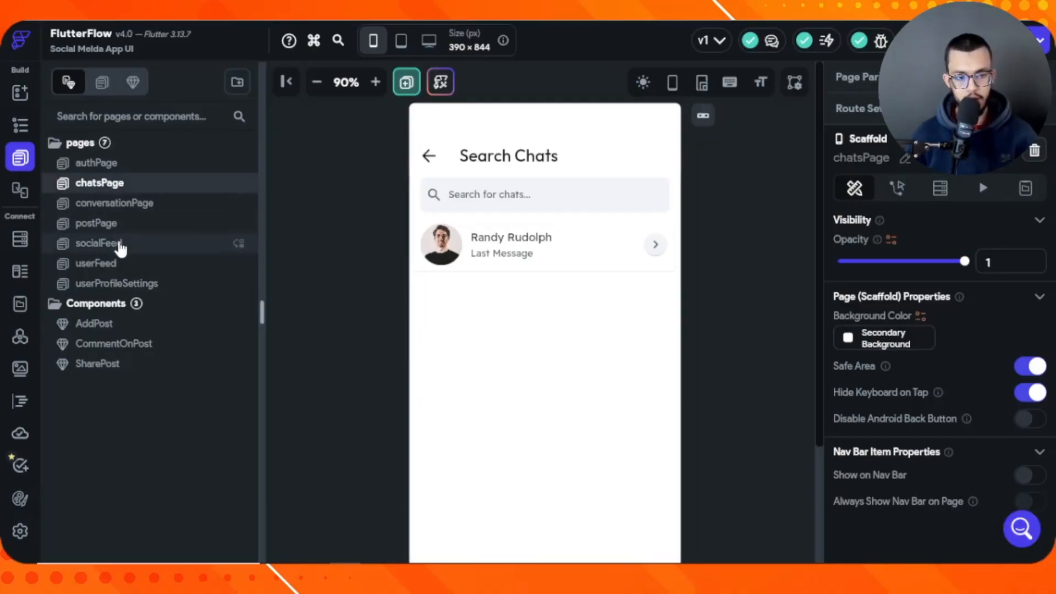
pyautogui.click(100, 243)
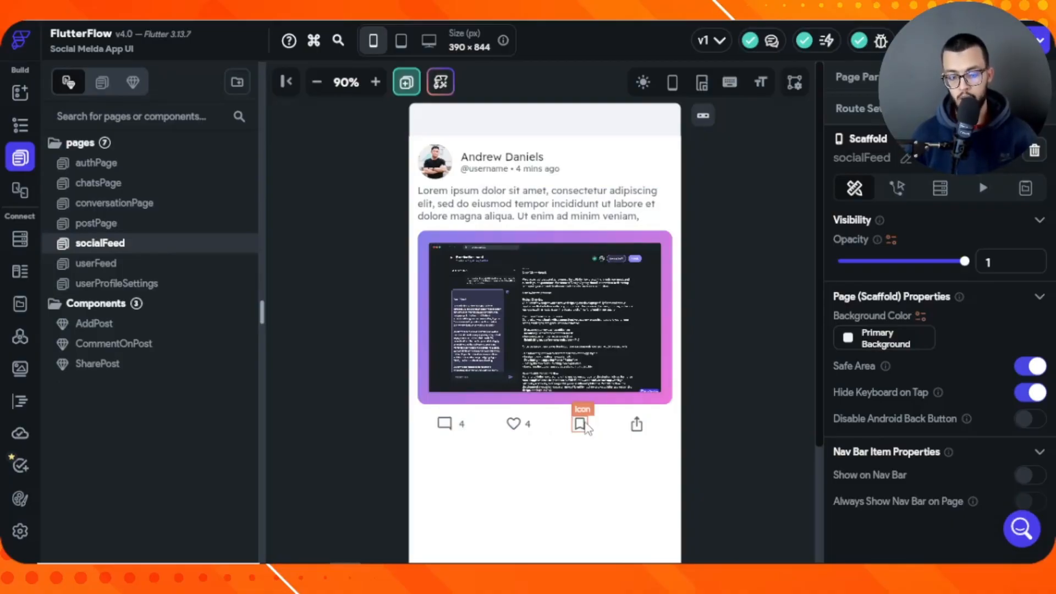
pyautogui.moveTo(588, 434)
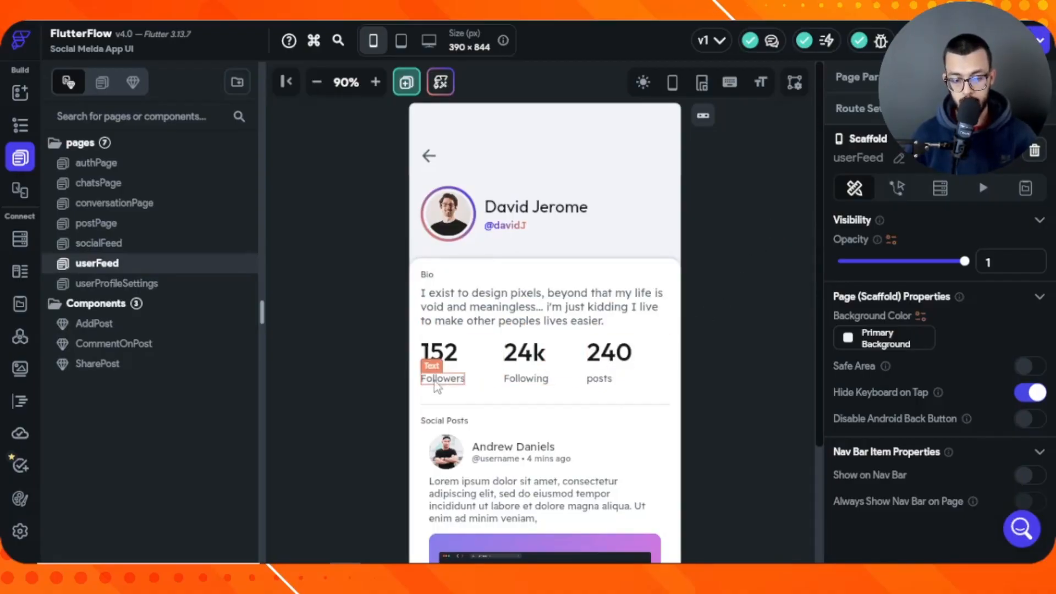
pyautogui.moveTo(762, 342)
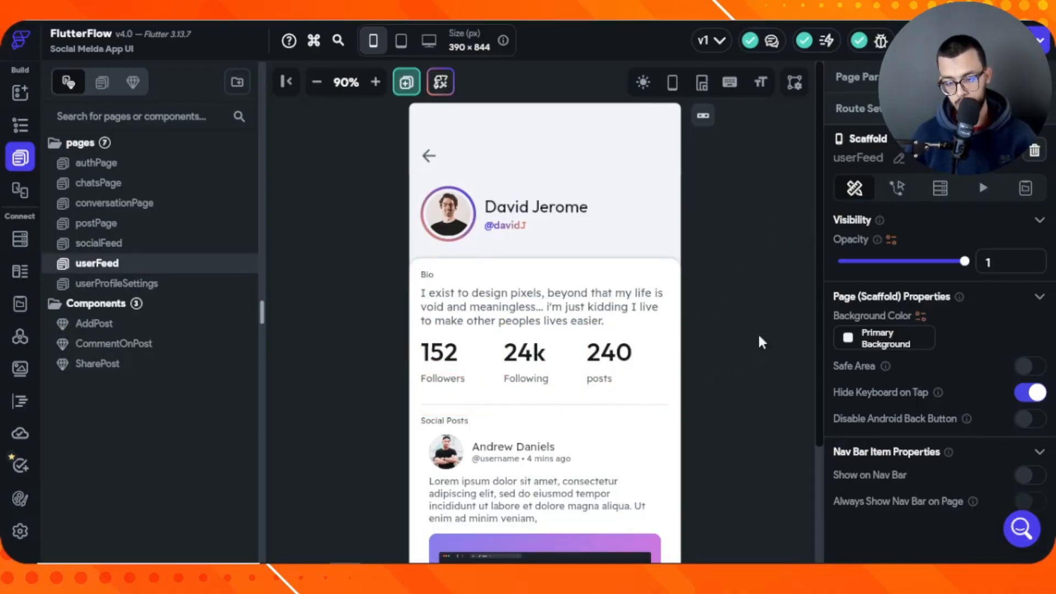
pyautogui.scroll(-3)
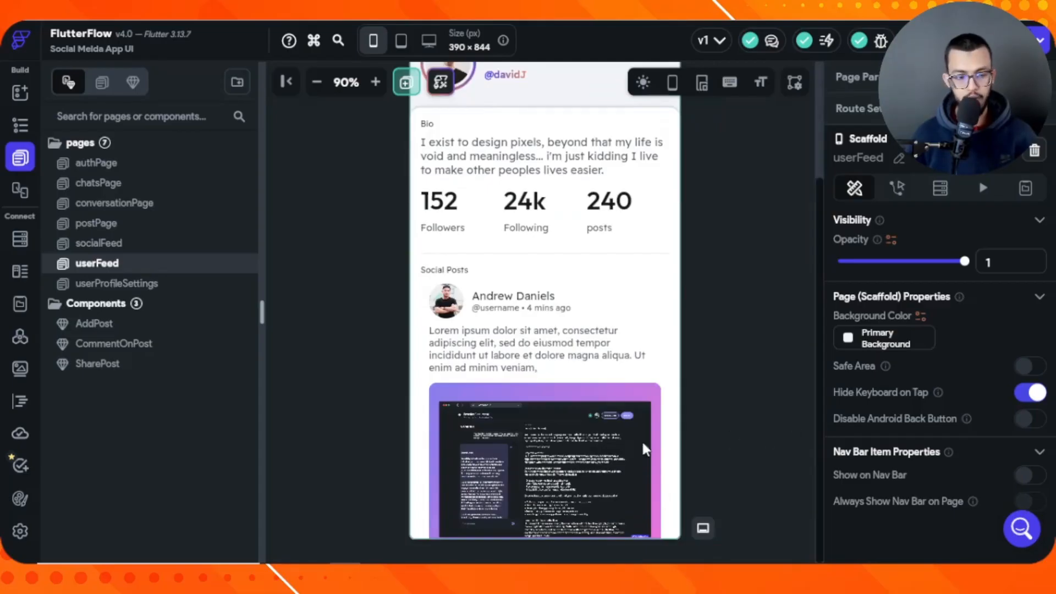
# View the AddPost and CommentOnPost components, ending on the SharePost sheet
pyautogui.click(94, 323)
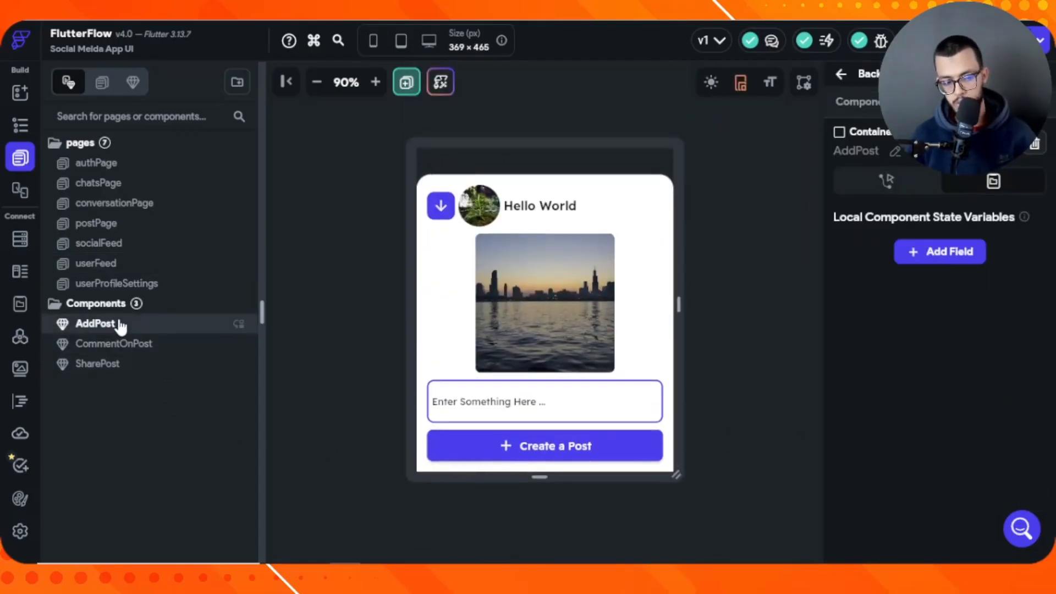
pyautogui.click(114, 343)
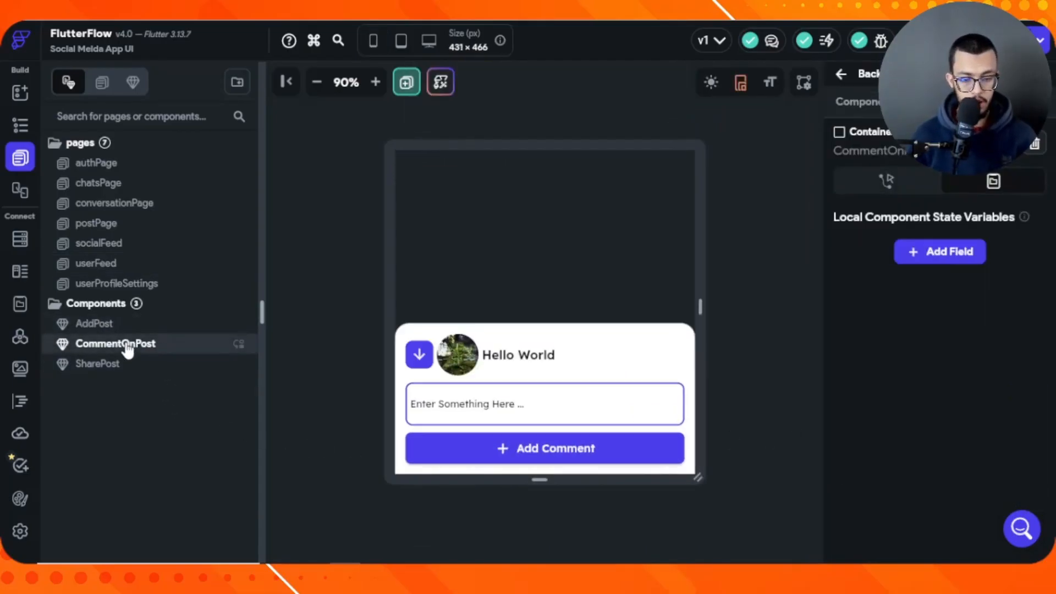
pyautogui.click(98, 364)
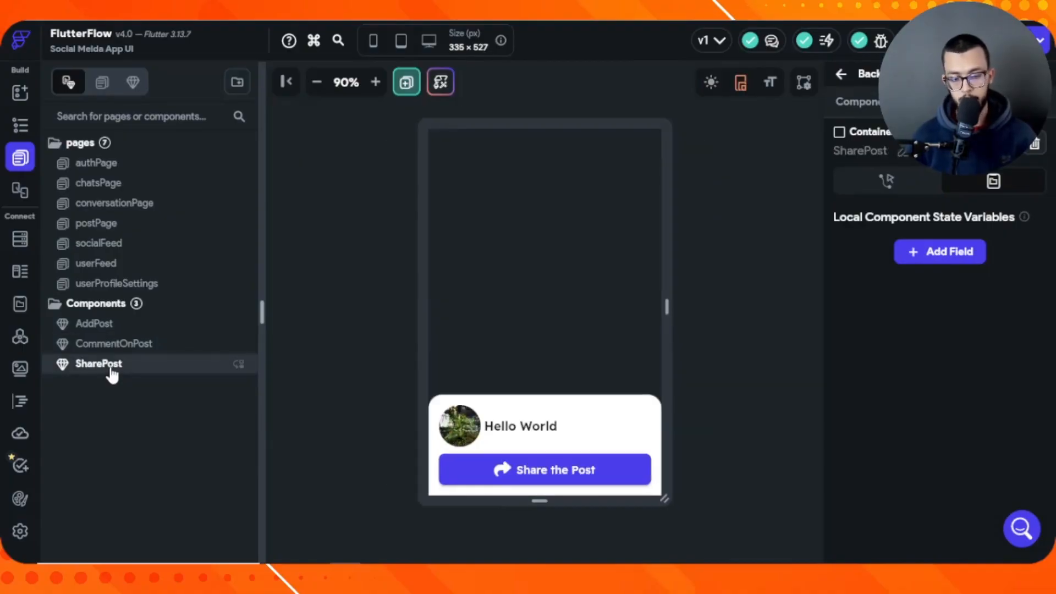
pyautogui.moveTo(255, 215)
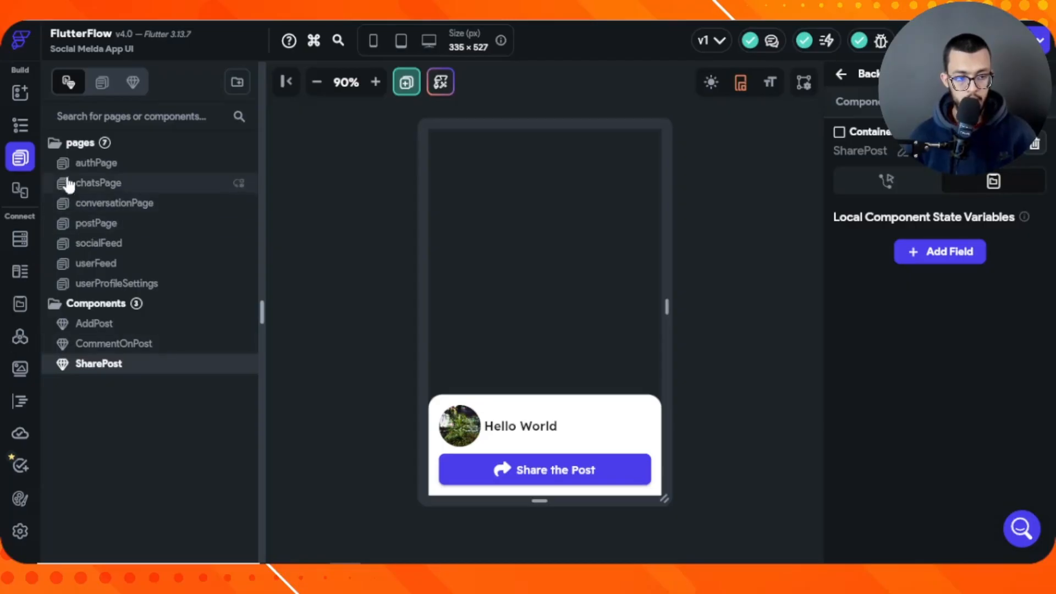
pyautogui.moveTo(112, 370)
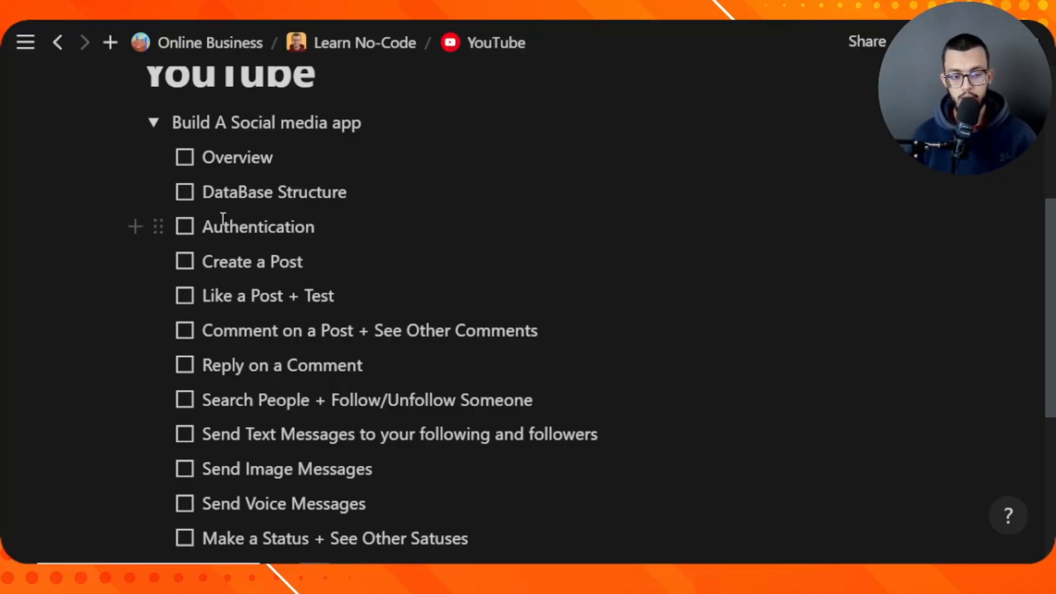
pyautogui.moveTo(222, 243)
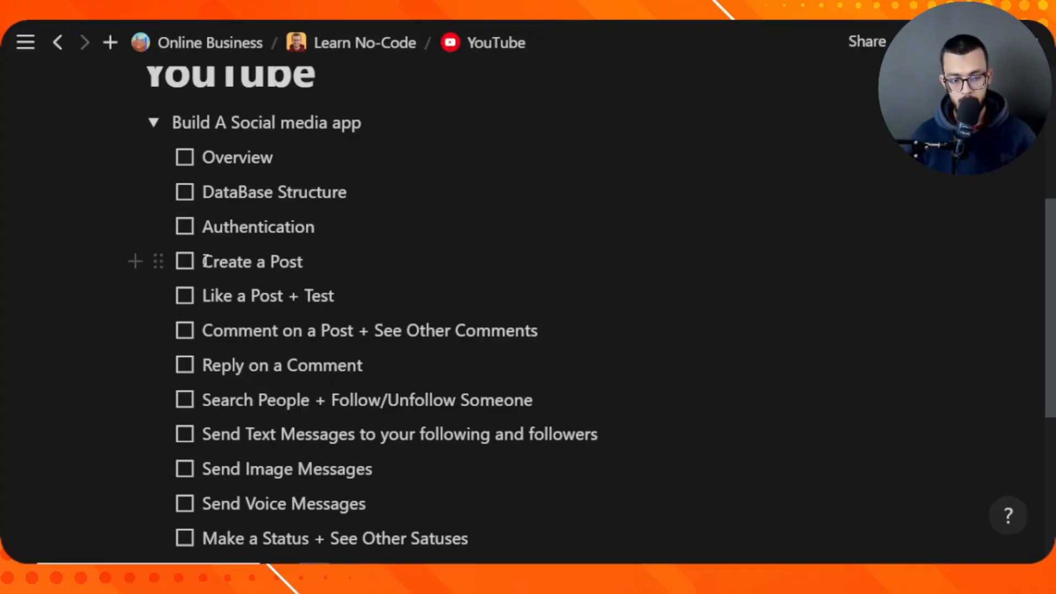
pyautogui.moveTo(304, 286)
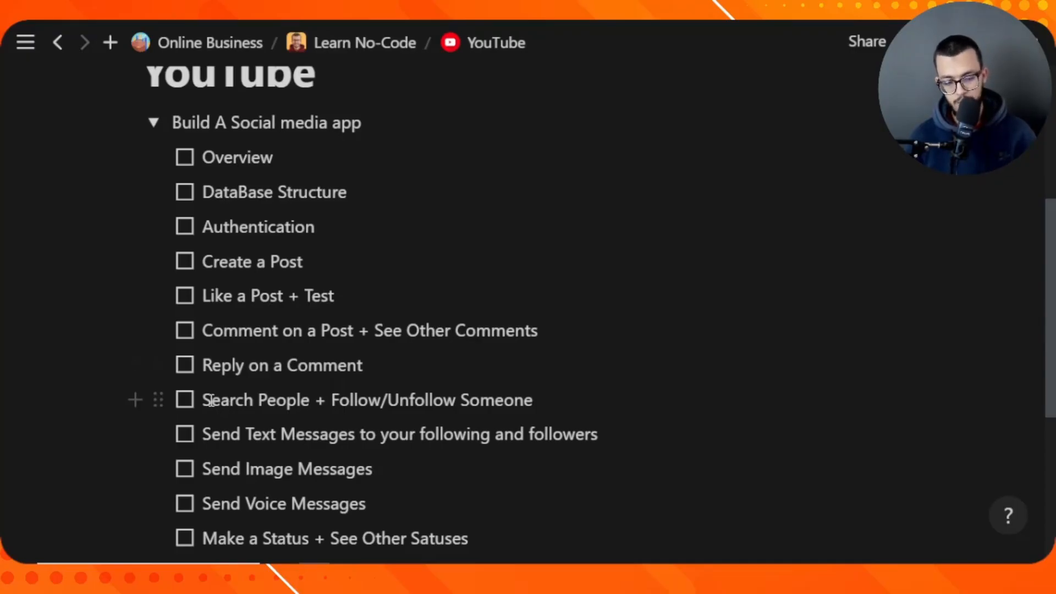
# Open Notion's YouTube page to show the unchecked Build A Social media app checklist
pyautogui.doubleClick(237, 157)
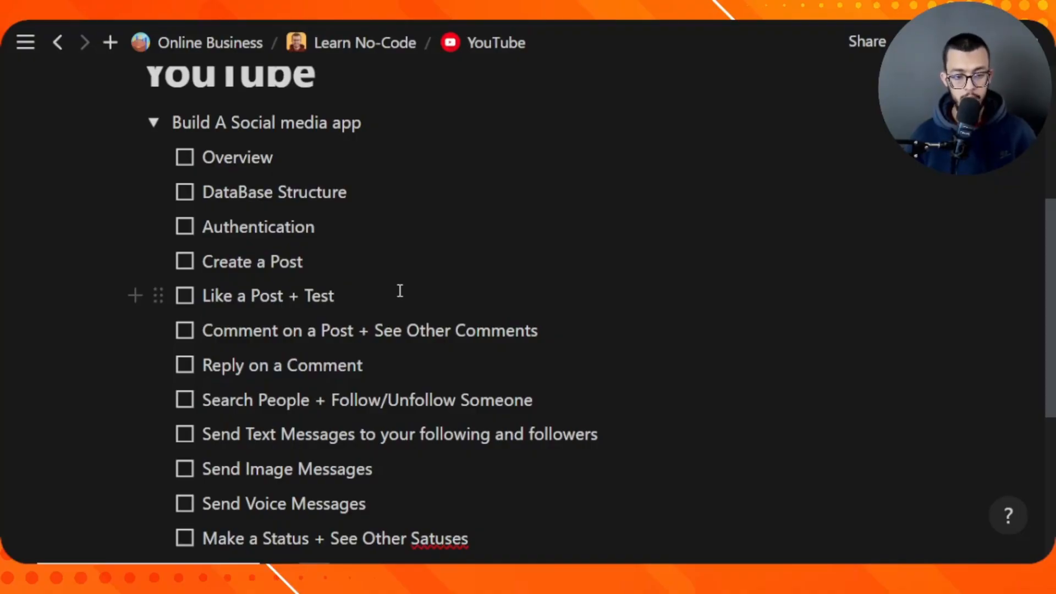
pyautogui.click(335, 294)
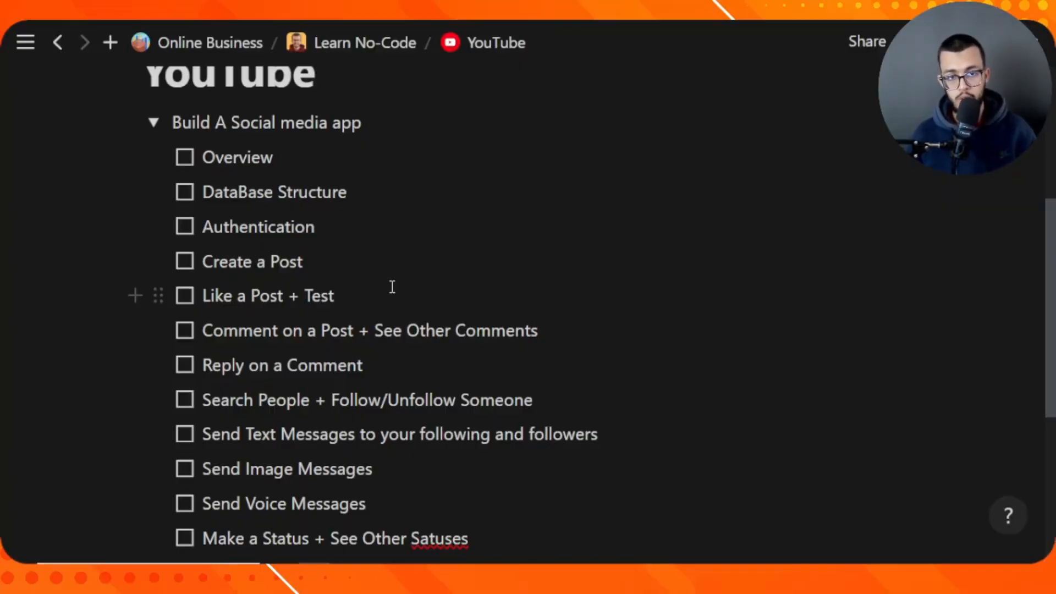
pyautogui.click(336, 296)
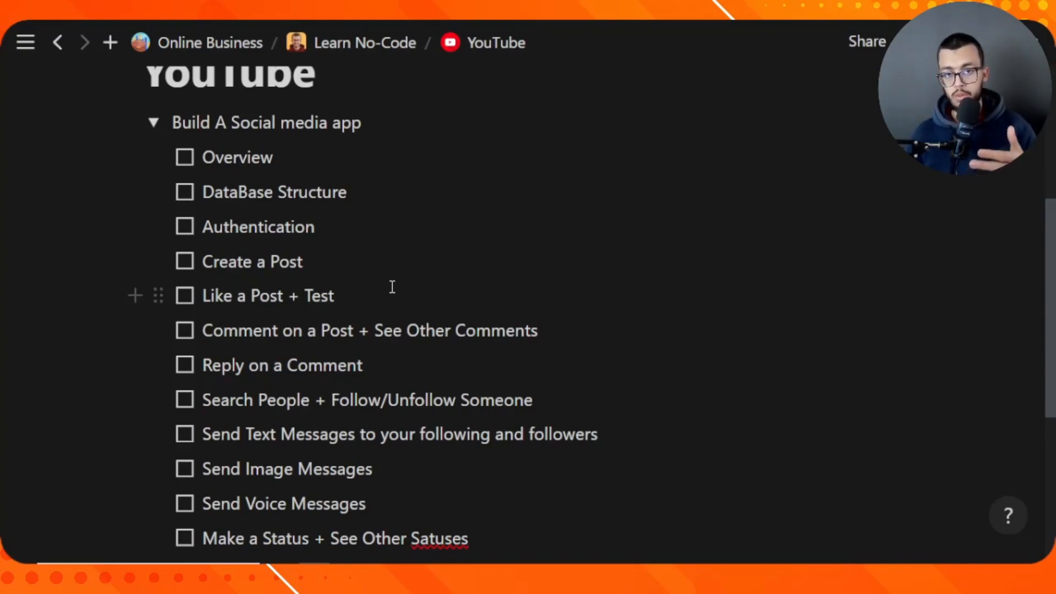
pyautogui.click(335, 295)
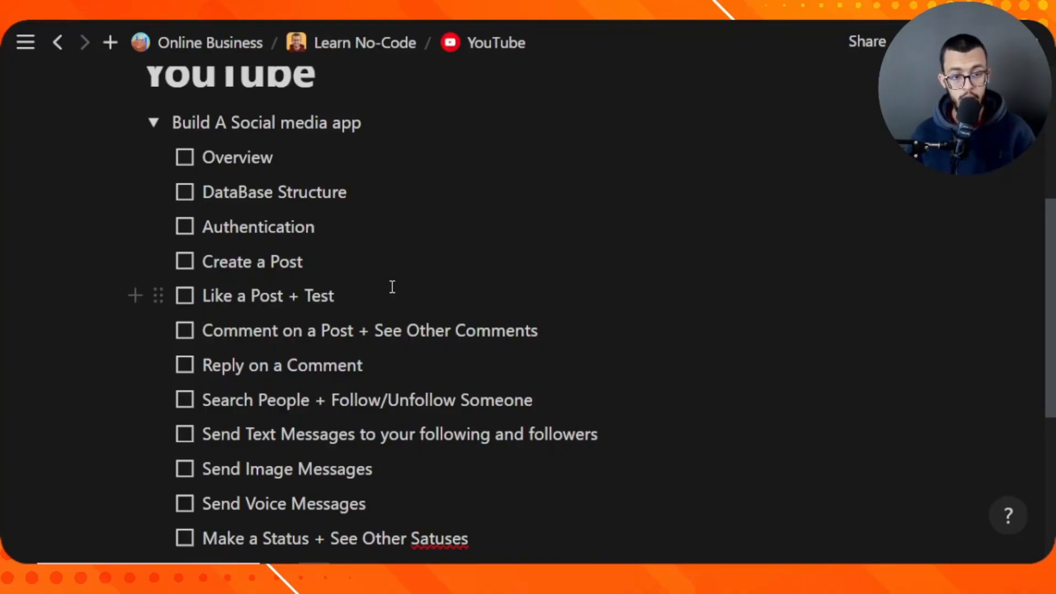
pyautogui.click(335, 296)
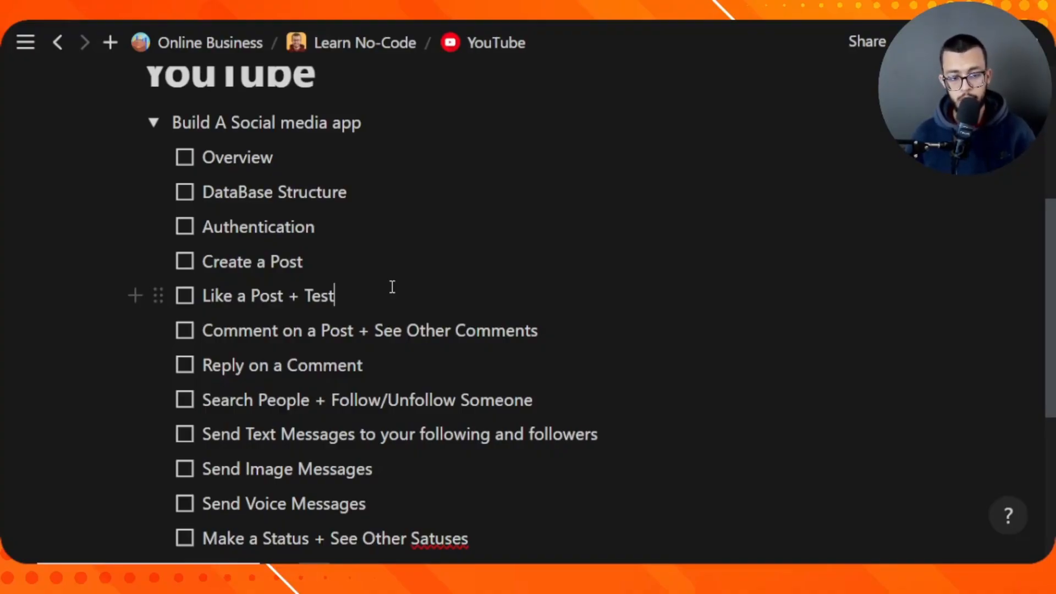